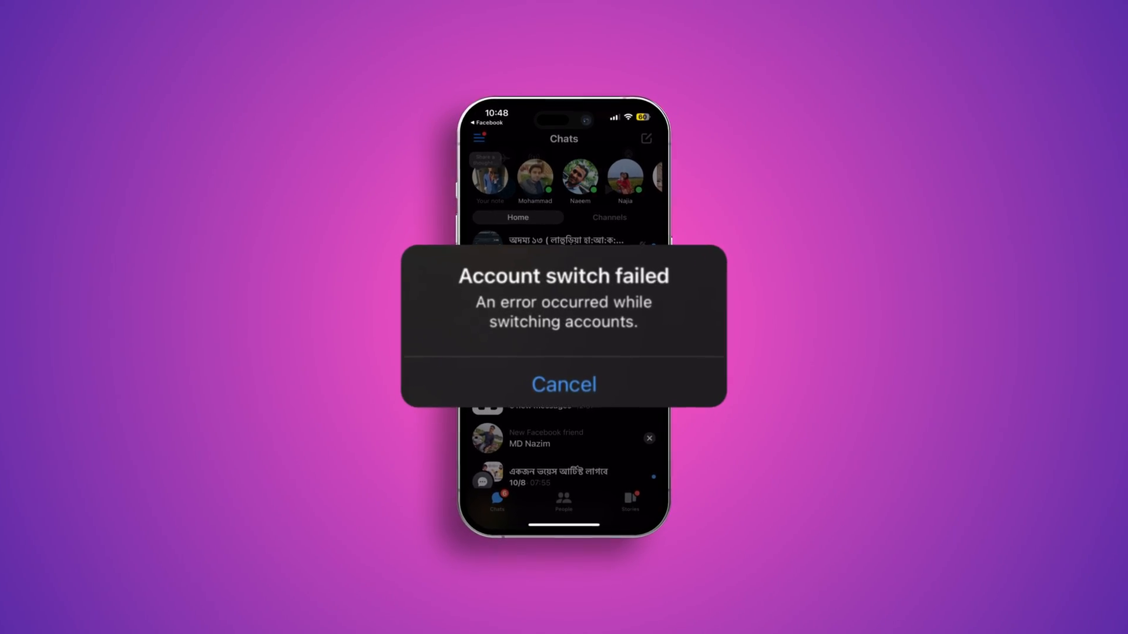
Step: Cancel Messenger's 'Account switch failed' alert and go back to the home screen
click(563, 384)
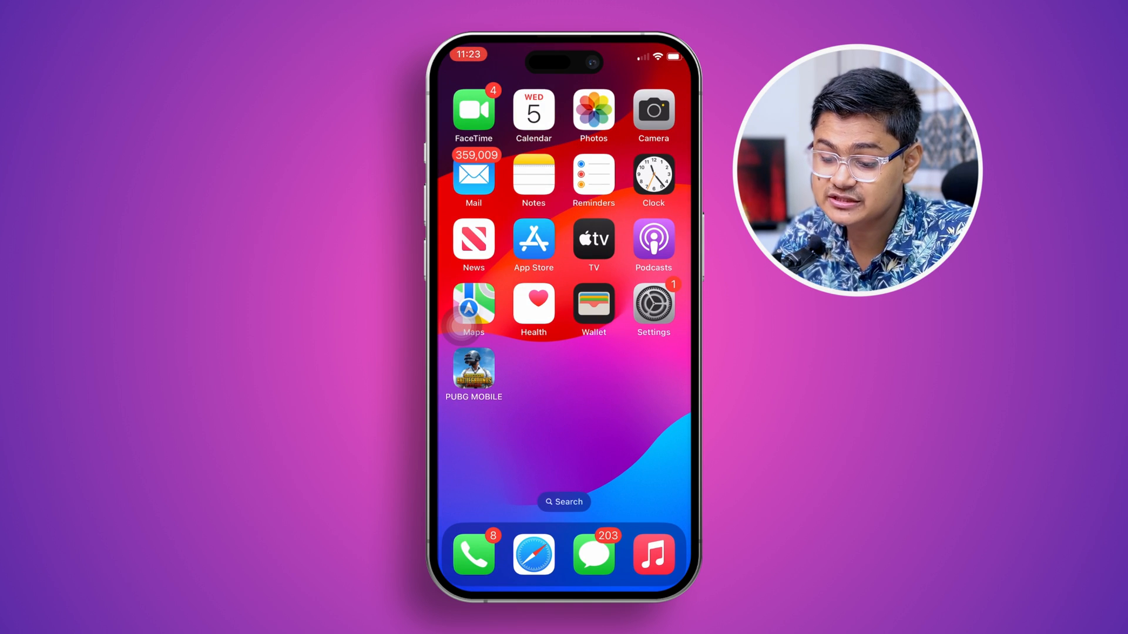
Step: Switch off Messenger's cellular data access in the Settings Cellular app list
click(652, 305)
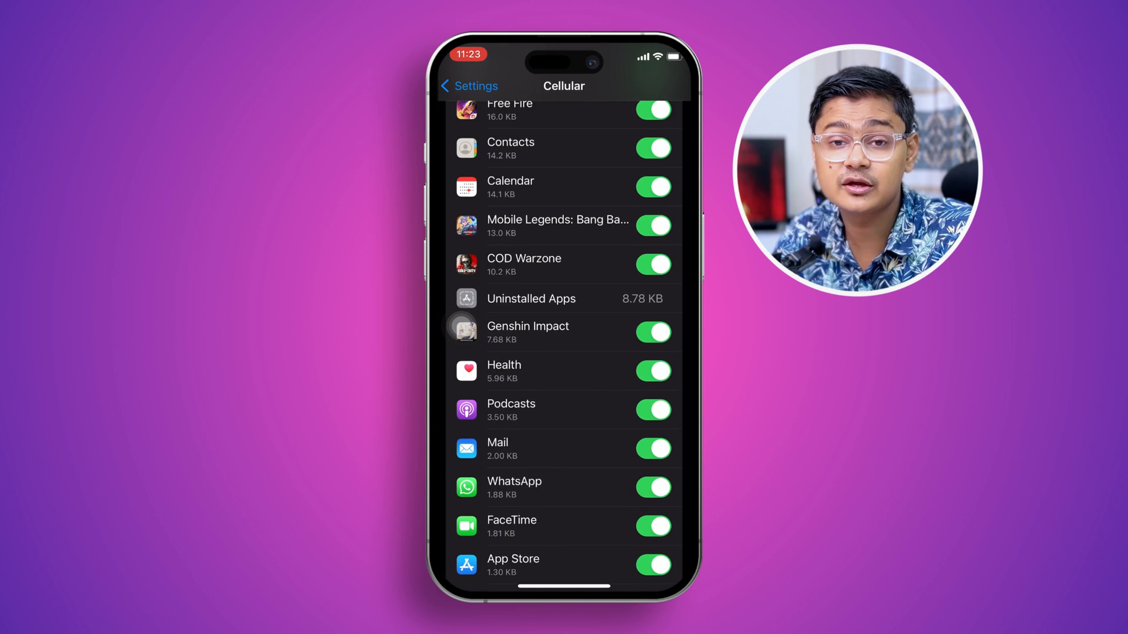
click(468, 86)
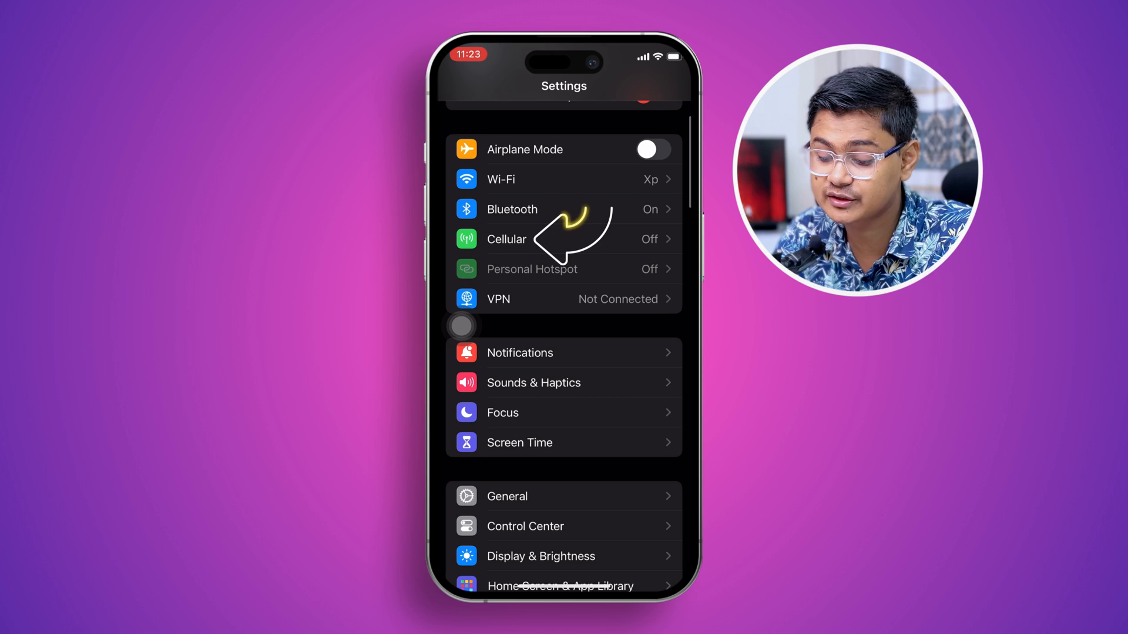
click(506, 239)
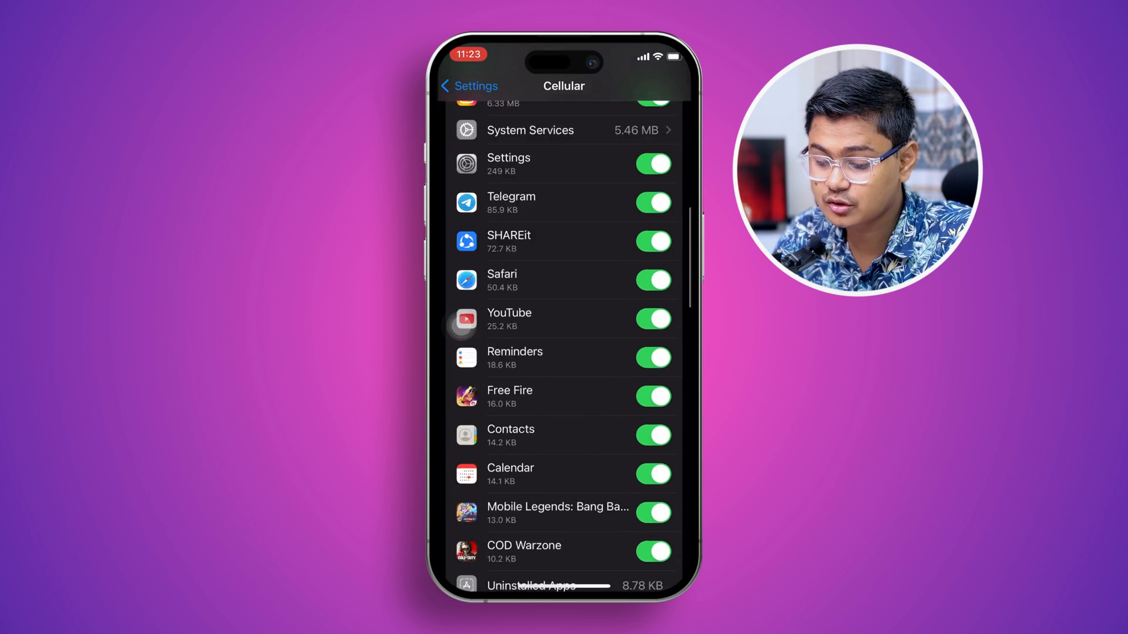
scroll(down, 3)
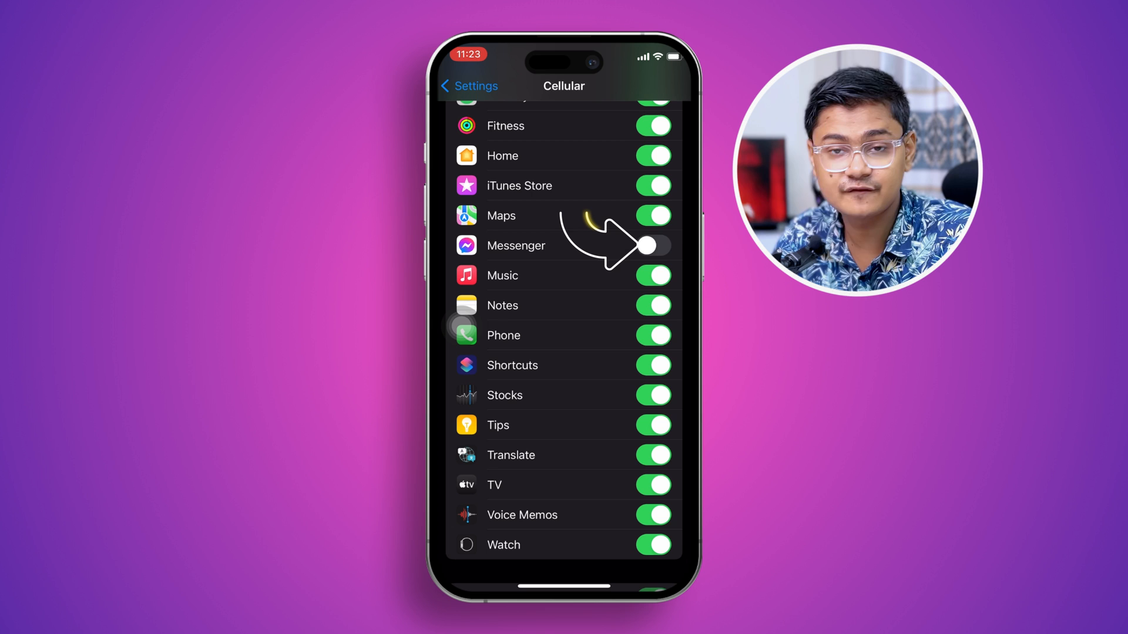
click(652, 245)
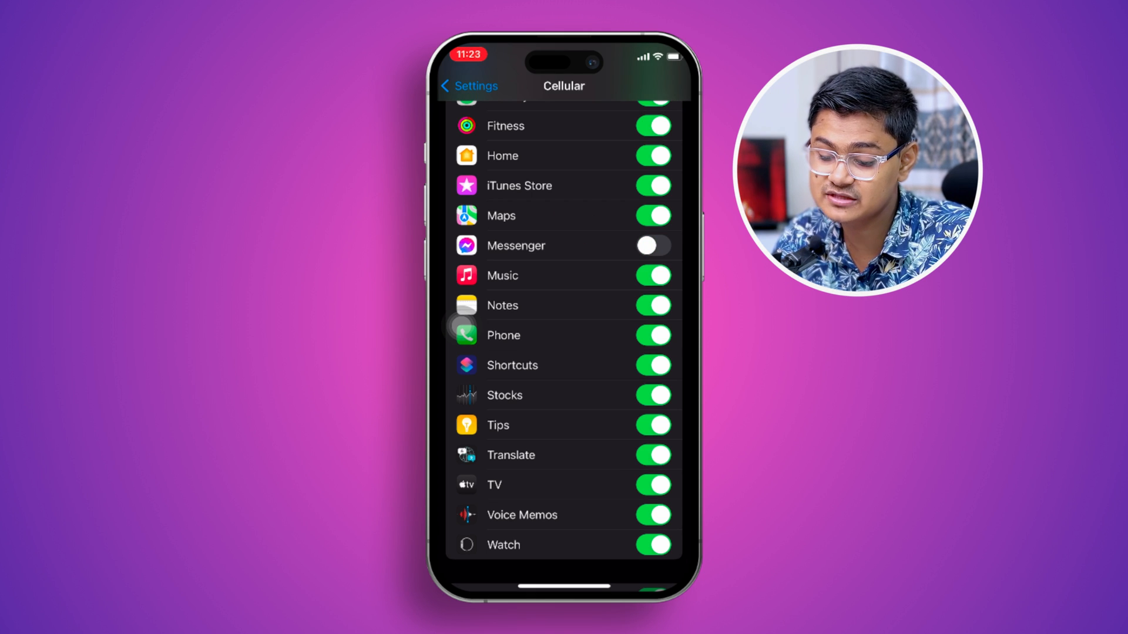
Step: Browse Screen Time's Content & Privacy Restrictions, then return to the main Settings list
click(468, 86)
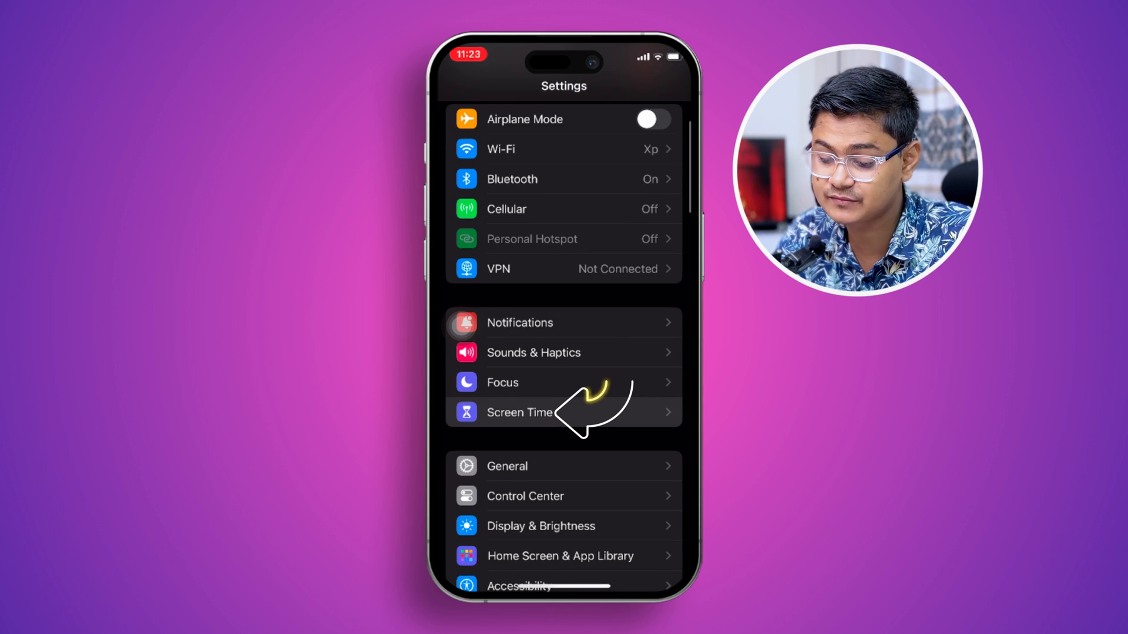
click(518, 412)
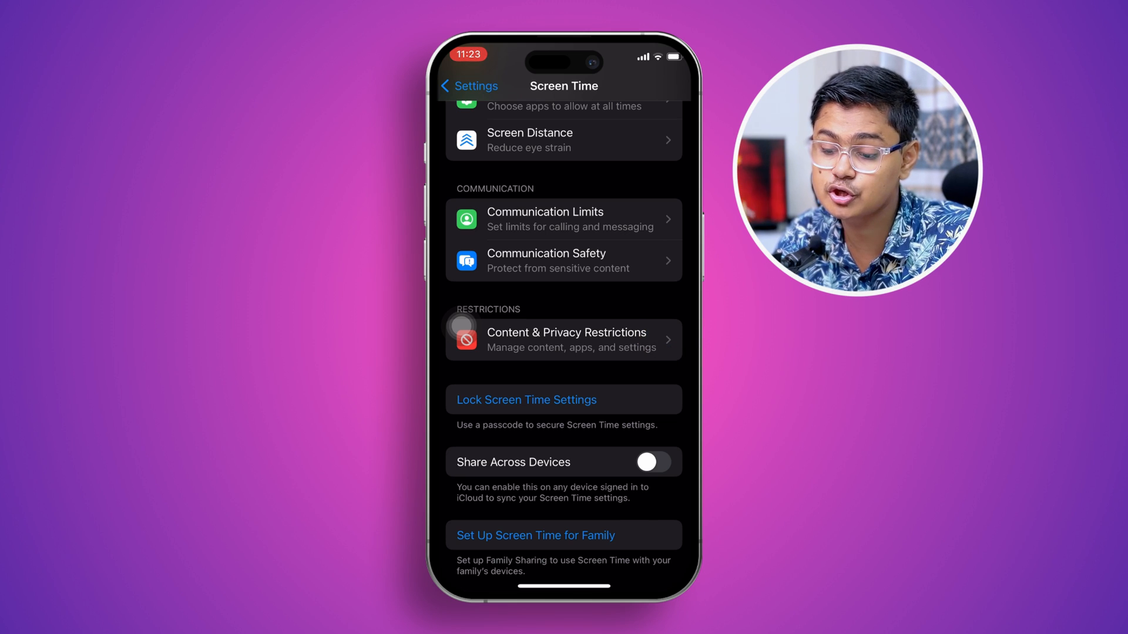
click(563, 340)
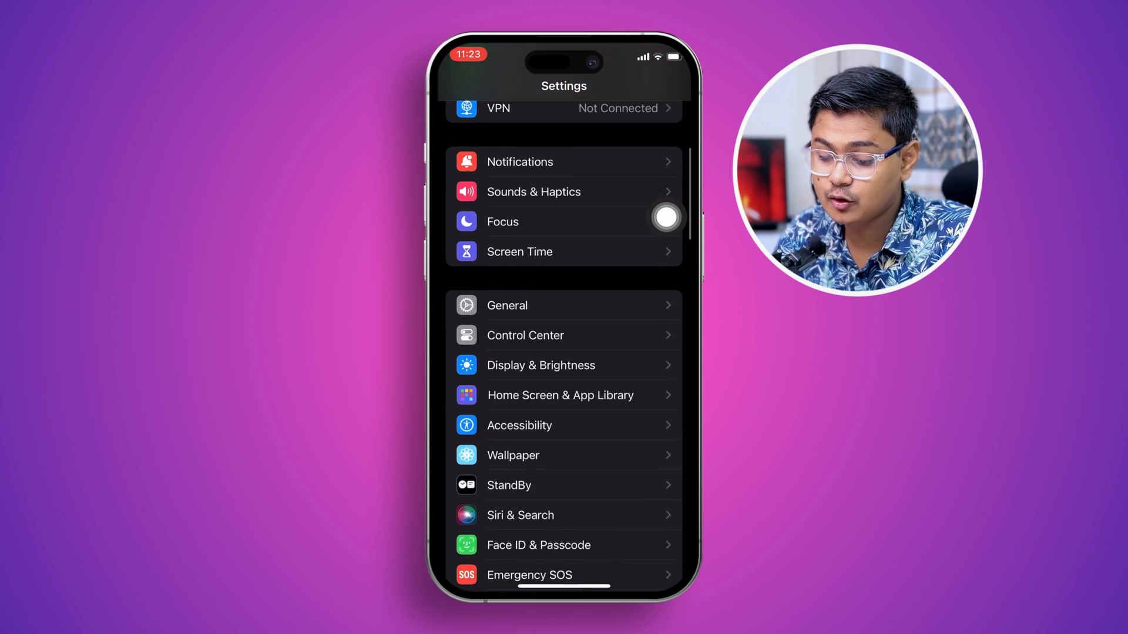
Step: Toggle Messenger's Background App Refresh off and back on in its app settings
scroll(down, 3)
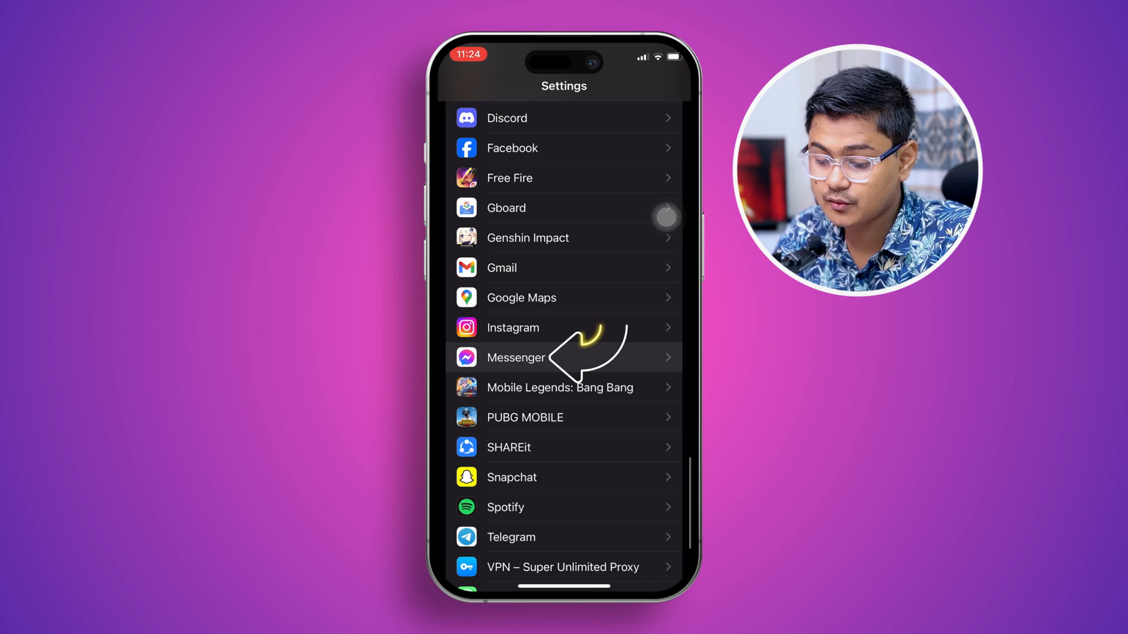
click(516, 358)
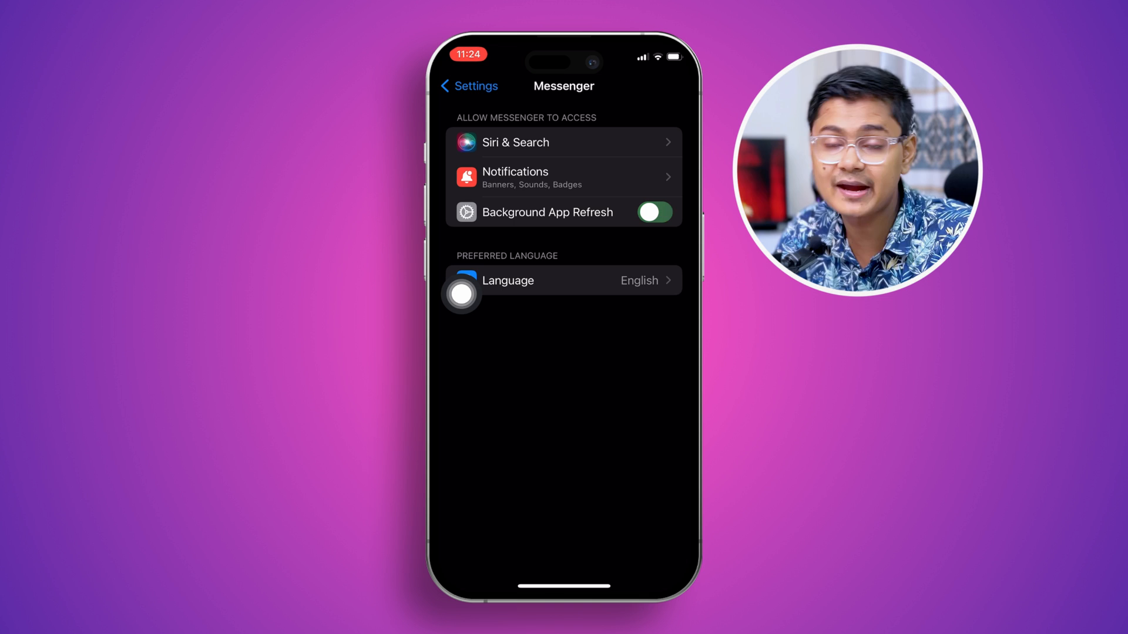
click(653, 211)
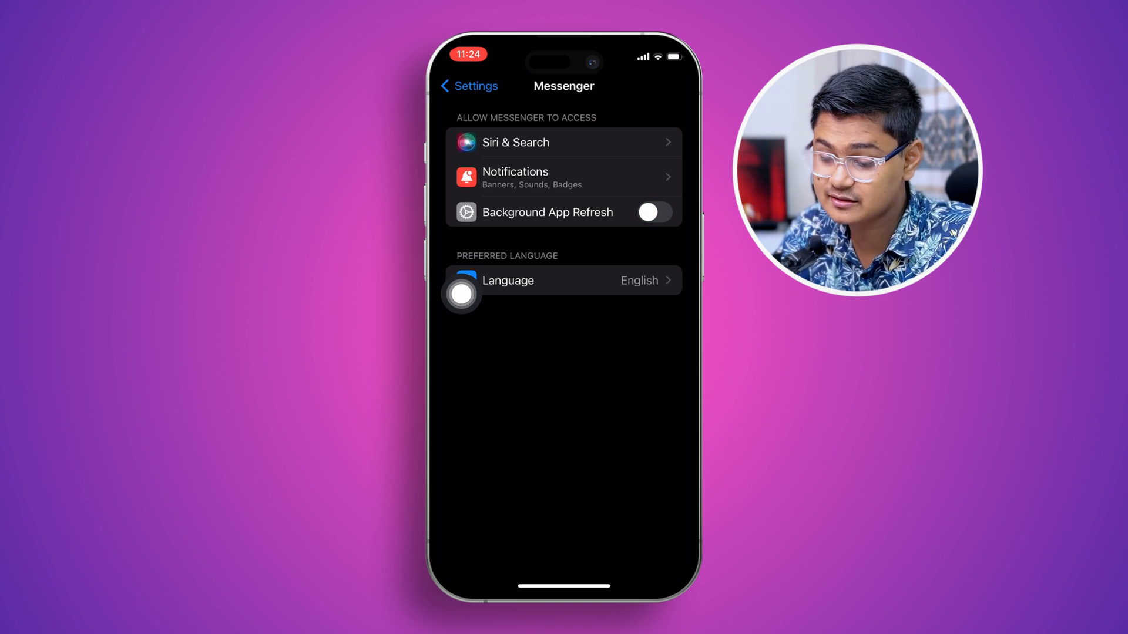
click(651, 211)
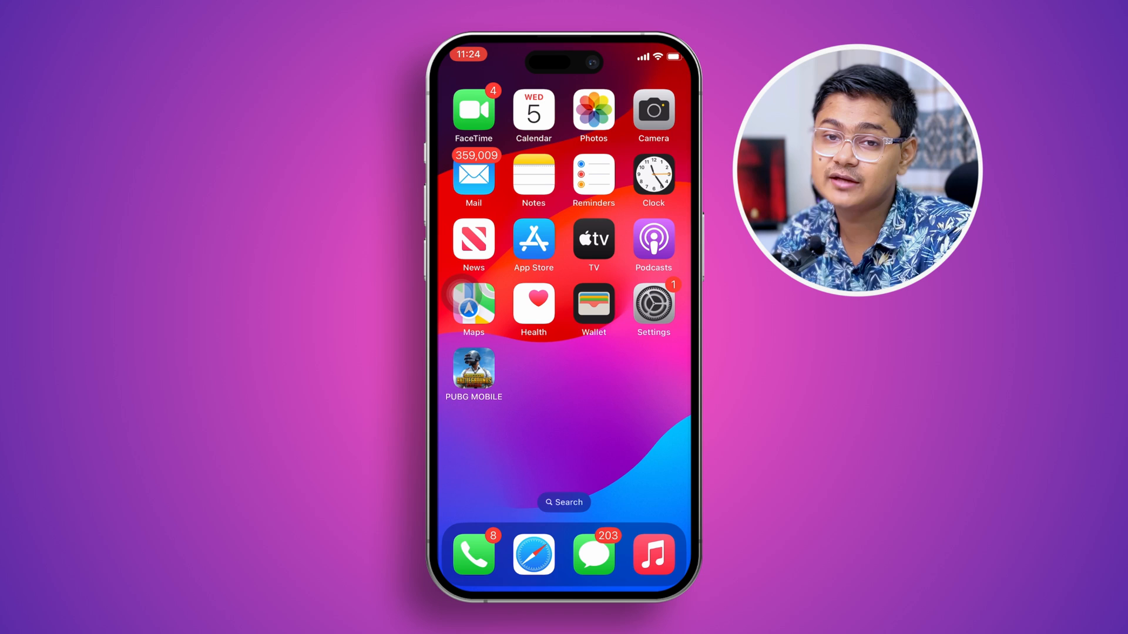
Step: Go to General > iPhone Storage to see apps listed by size
scroll(left, 3)
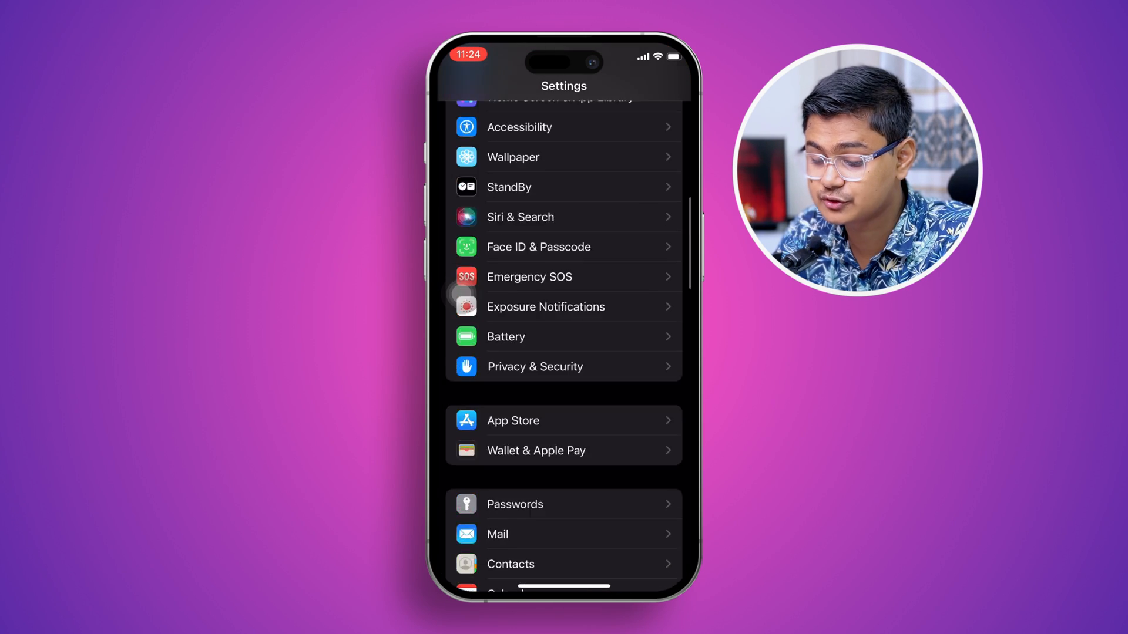
scroll(down, 3)
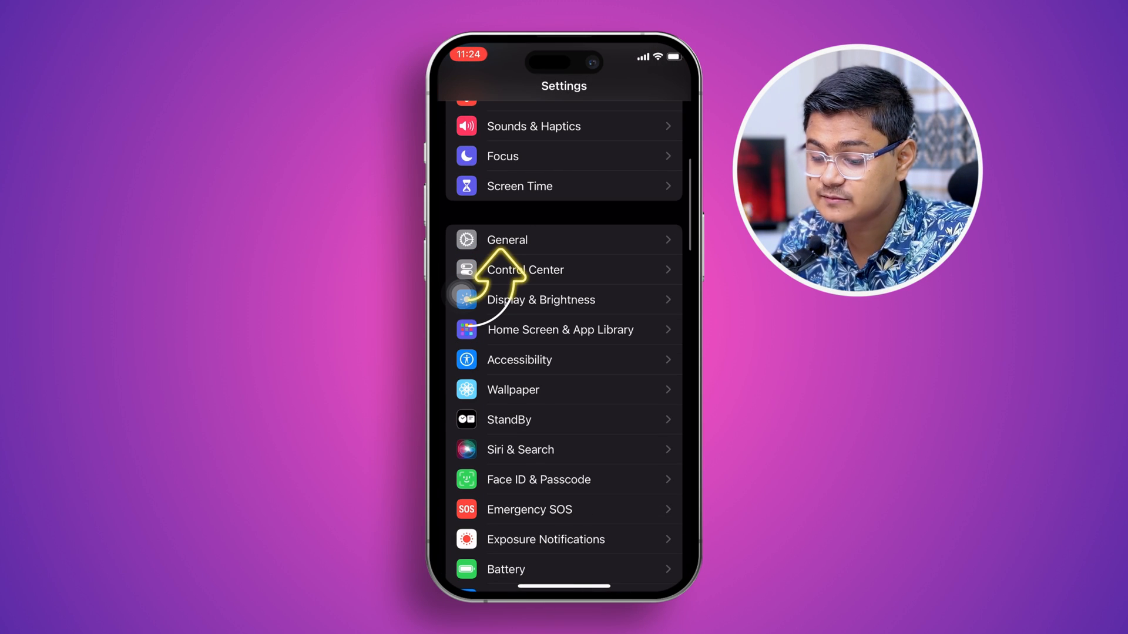
click(507, 240)
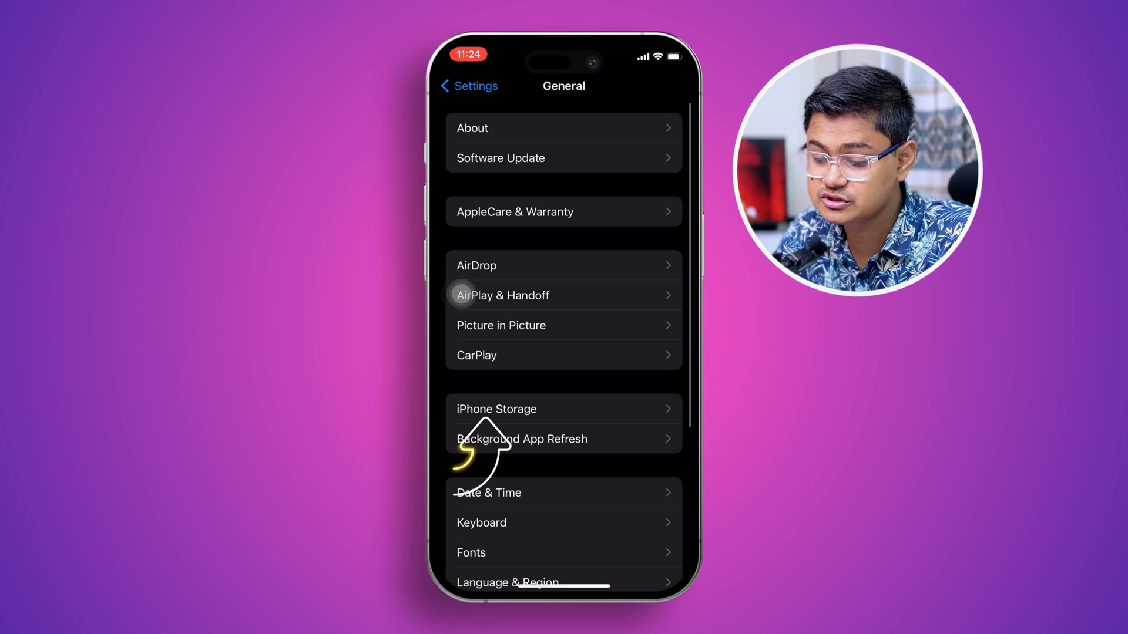
click(496, 409)
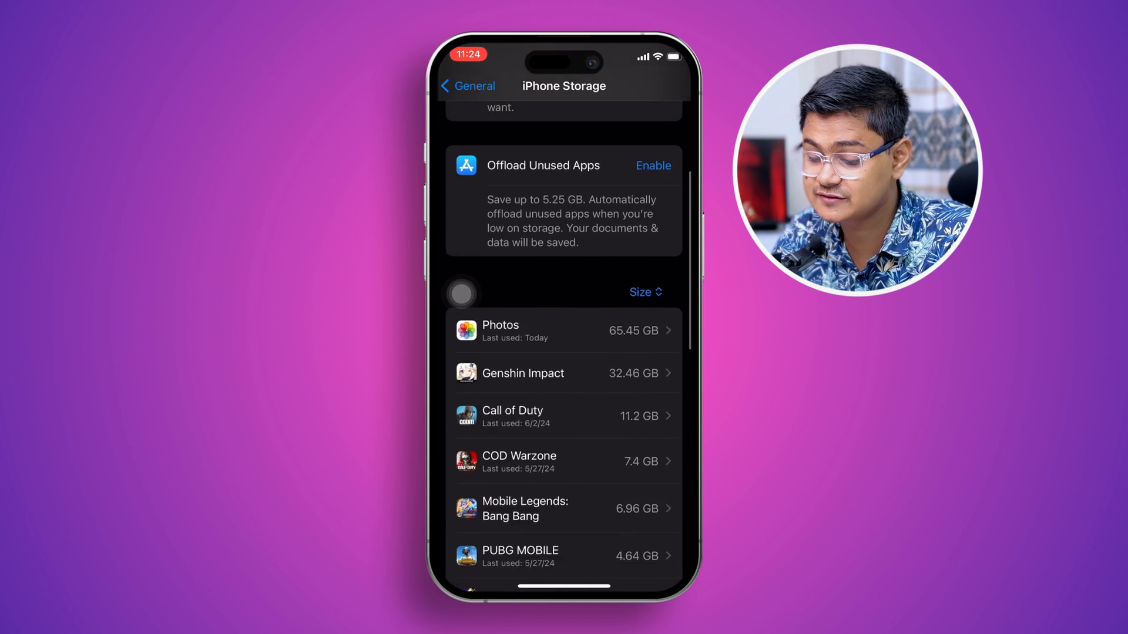
Step: Offload the Messenger and Facebook apps, keeping their data, and confirm the offload
scroll(down, 3)
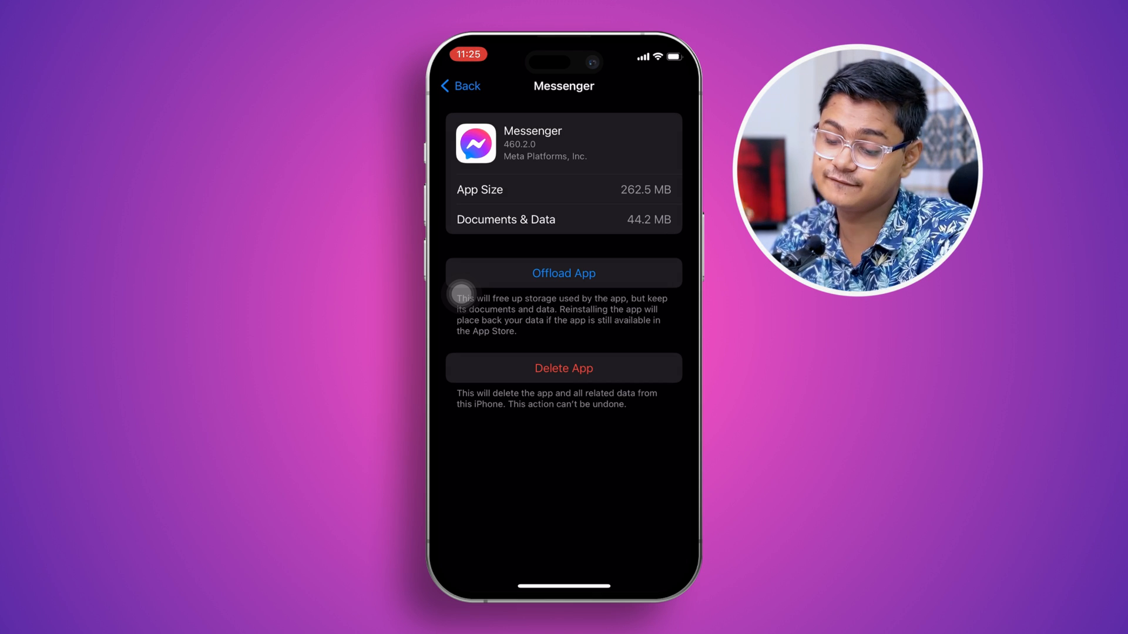
click(460, 86)
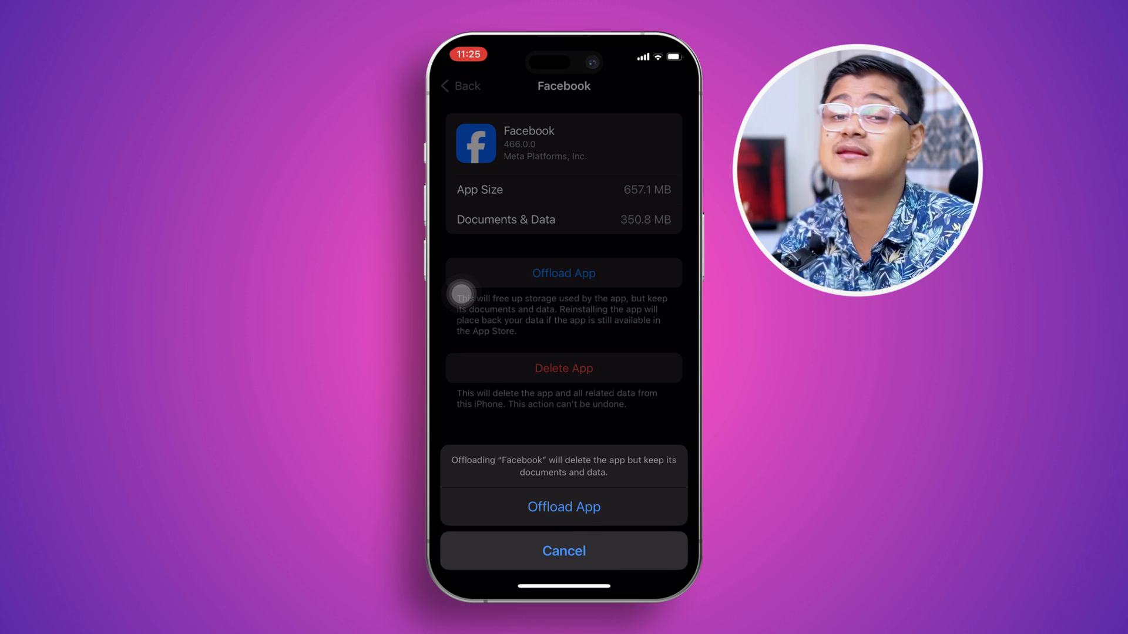
click(563, 551)
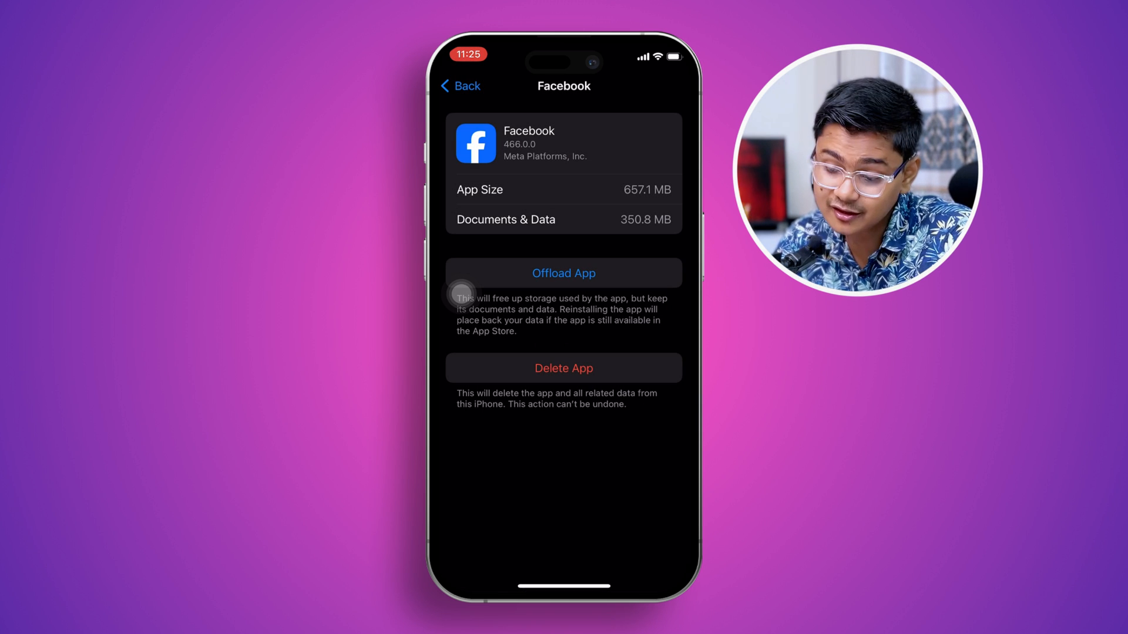